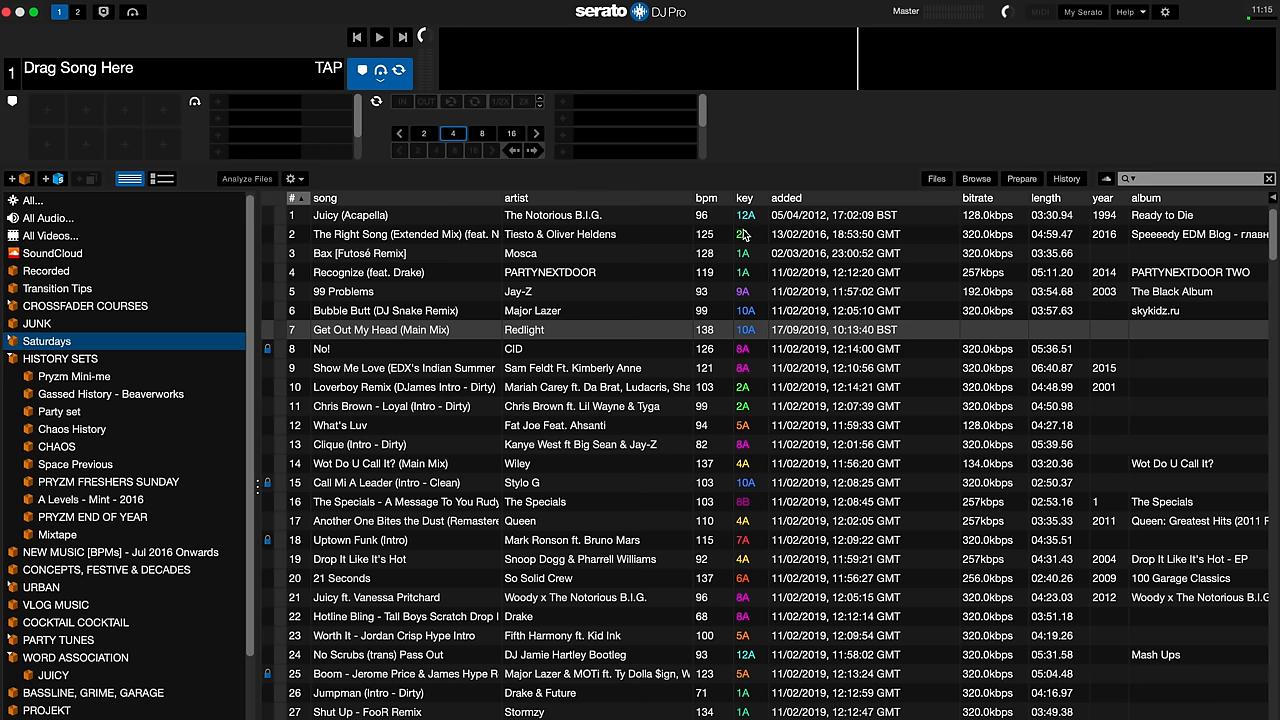
mouse_move(716, 202)
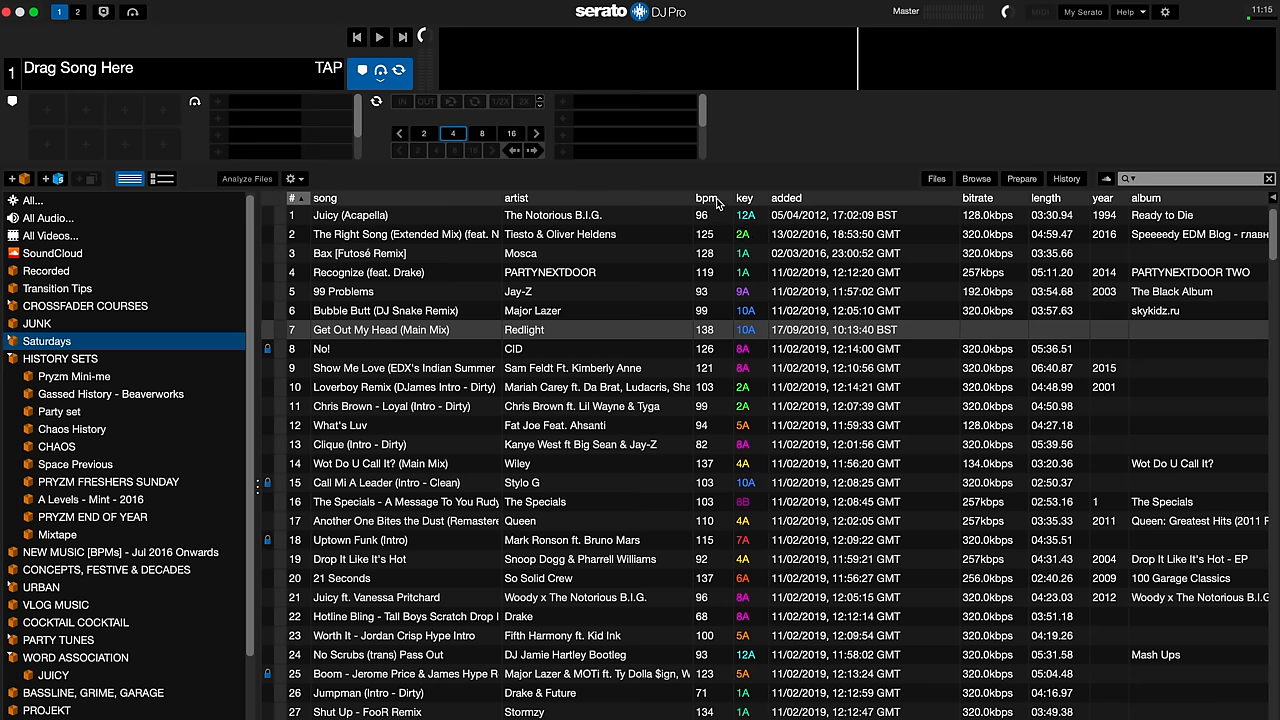
- Sort the Saturdays crate by ascending BPM with key as the secondary sort
click(708, 198)
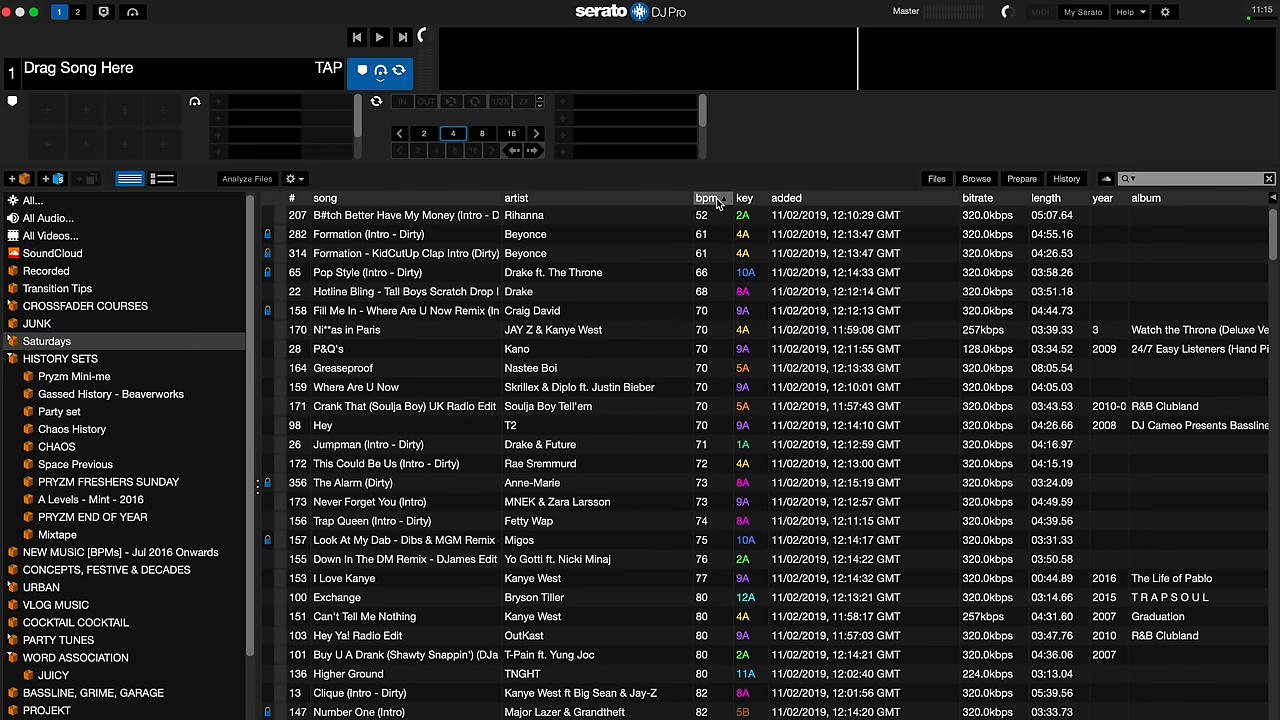
mouse_move(752, 208)
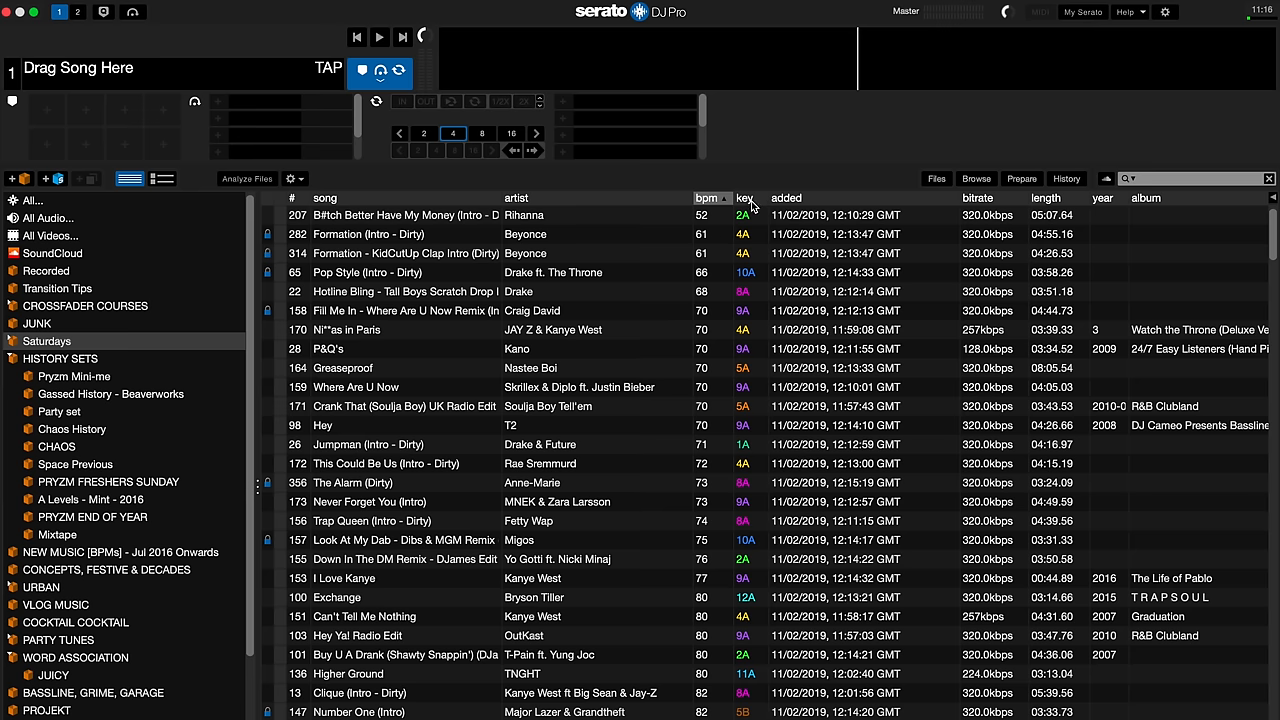
click(744, 198)
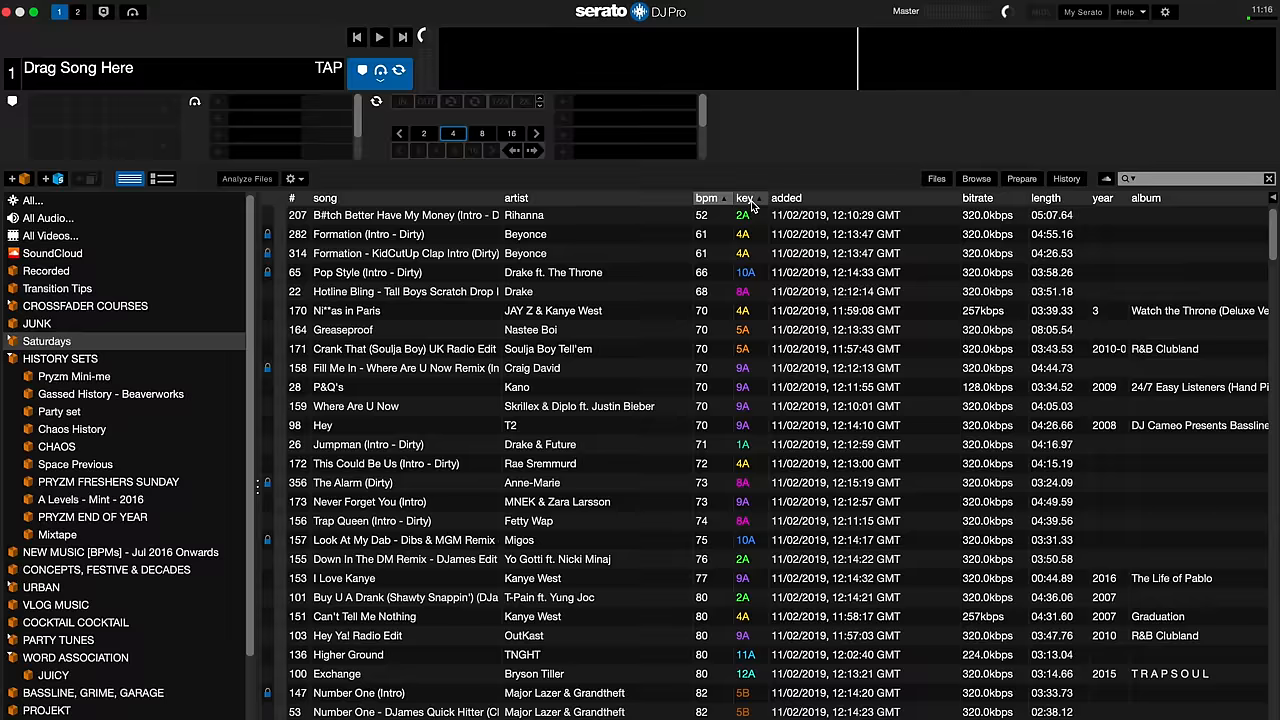
scroll(down, 3)
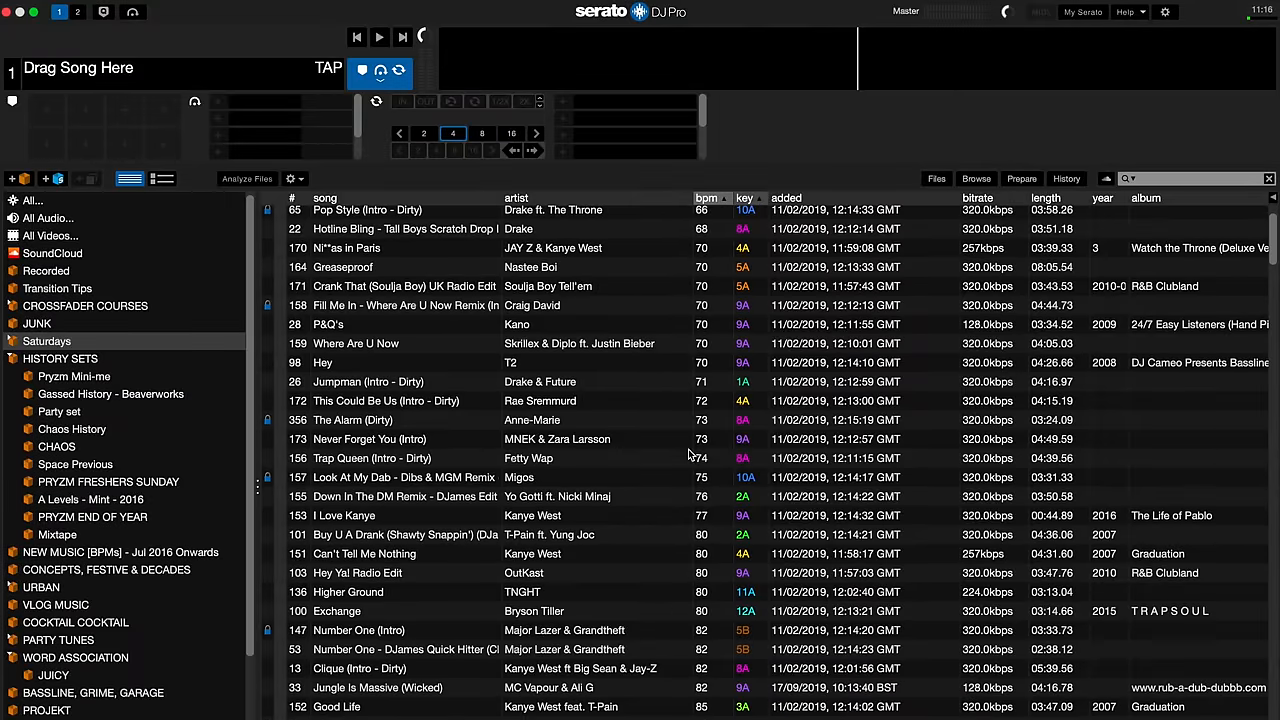
scroll(down, 3)
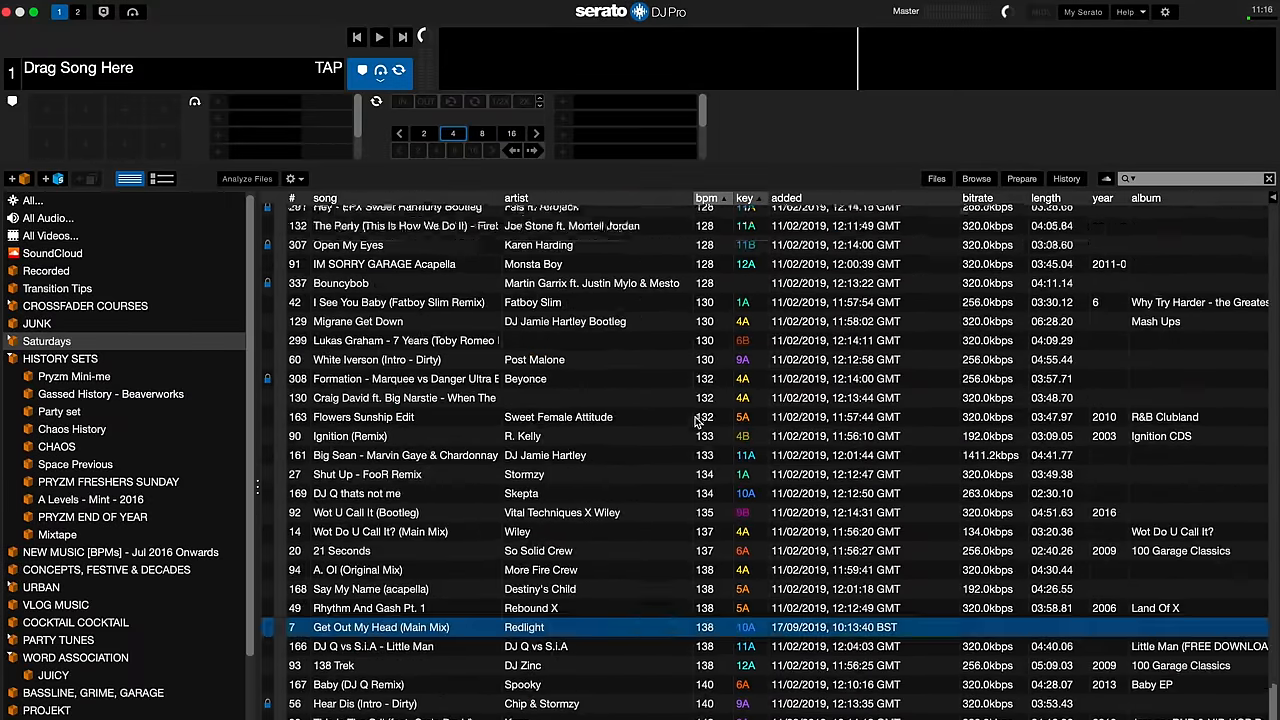
scroll(up, 3)
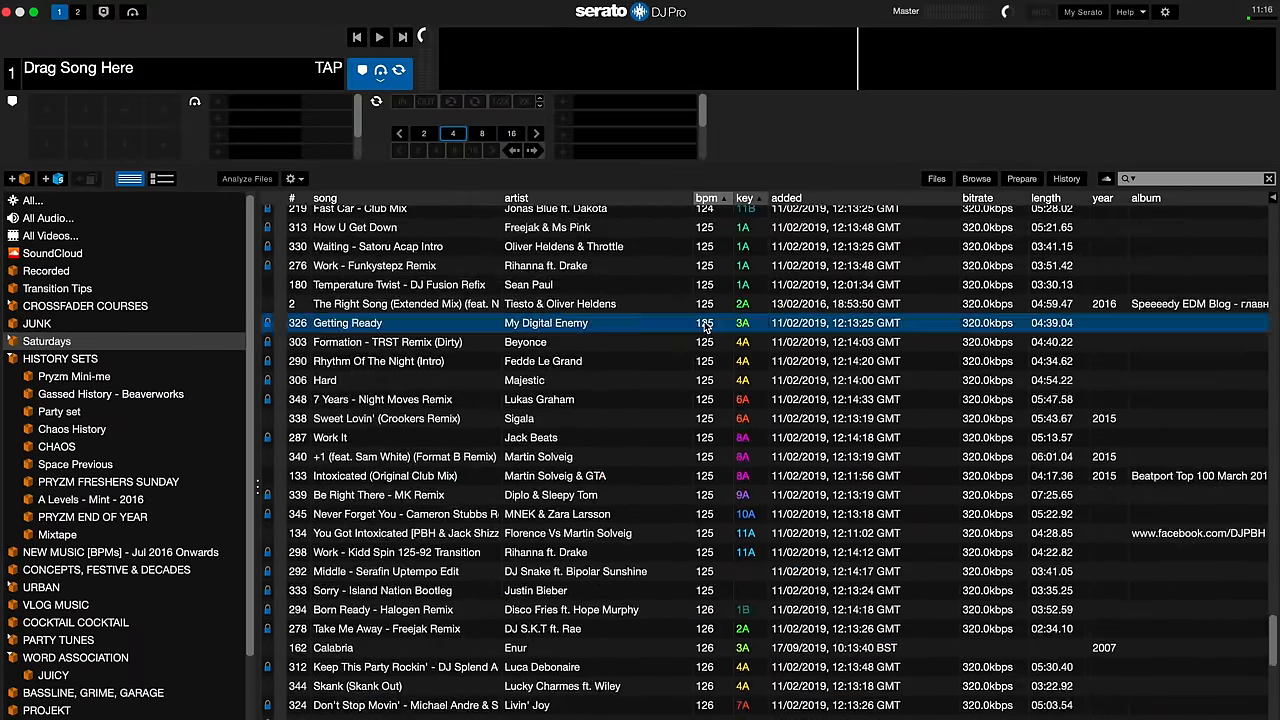
click(400, 246)
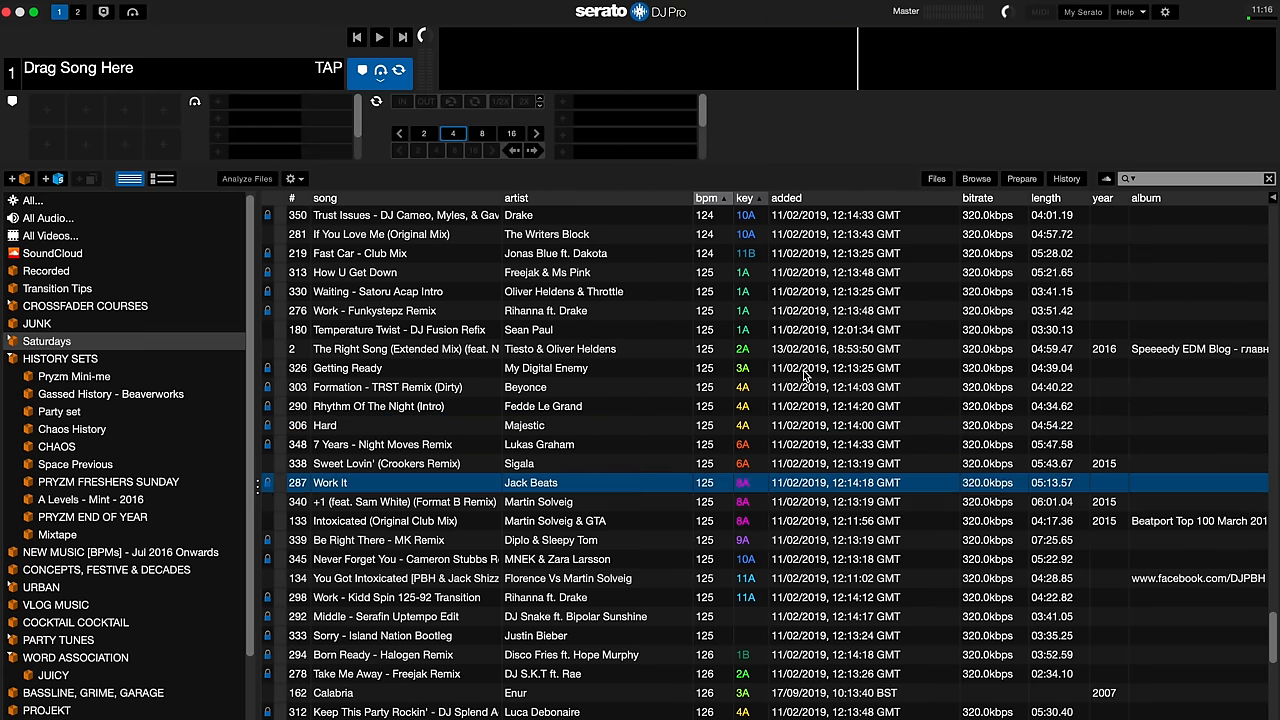
- Select 'Intoxicated', toggle the BPM and key headers until only ascending BPM sort remains
click(400, 520)
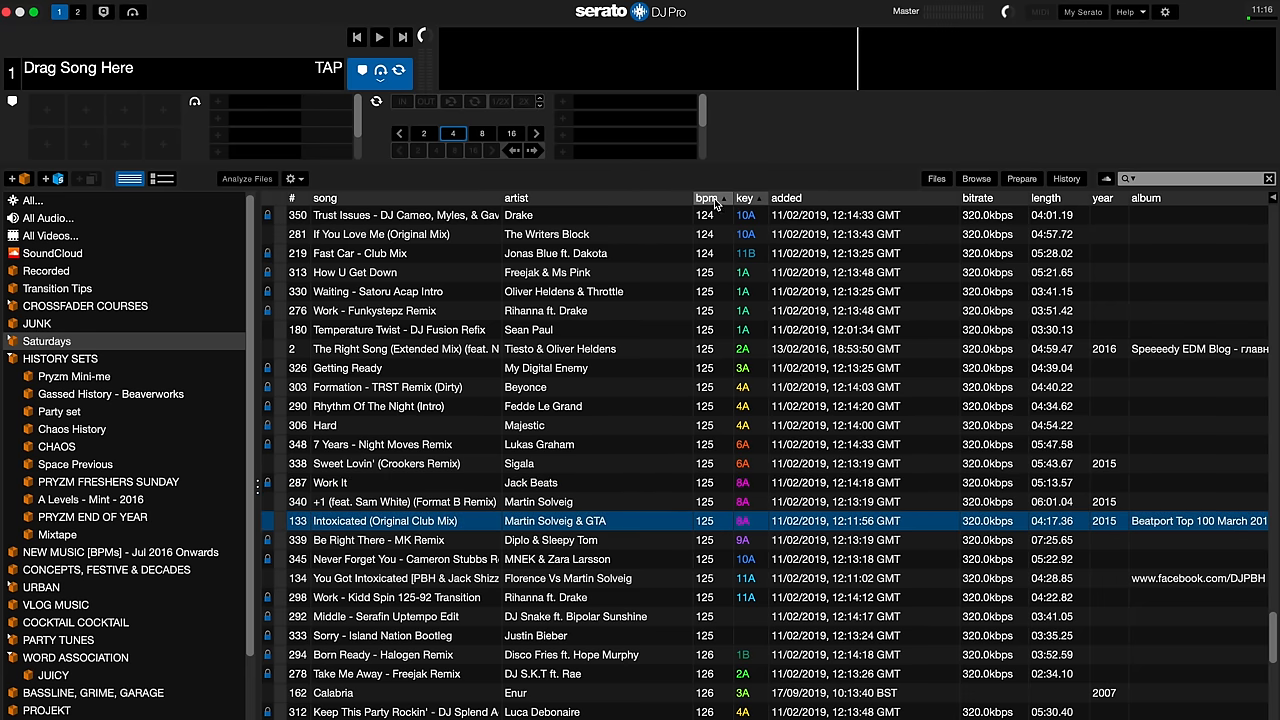
click(708, 198)
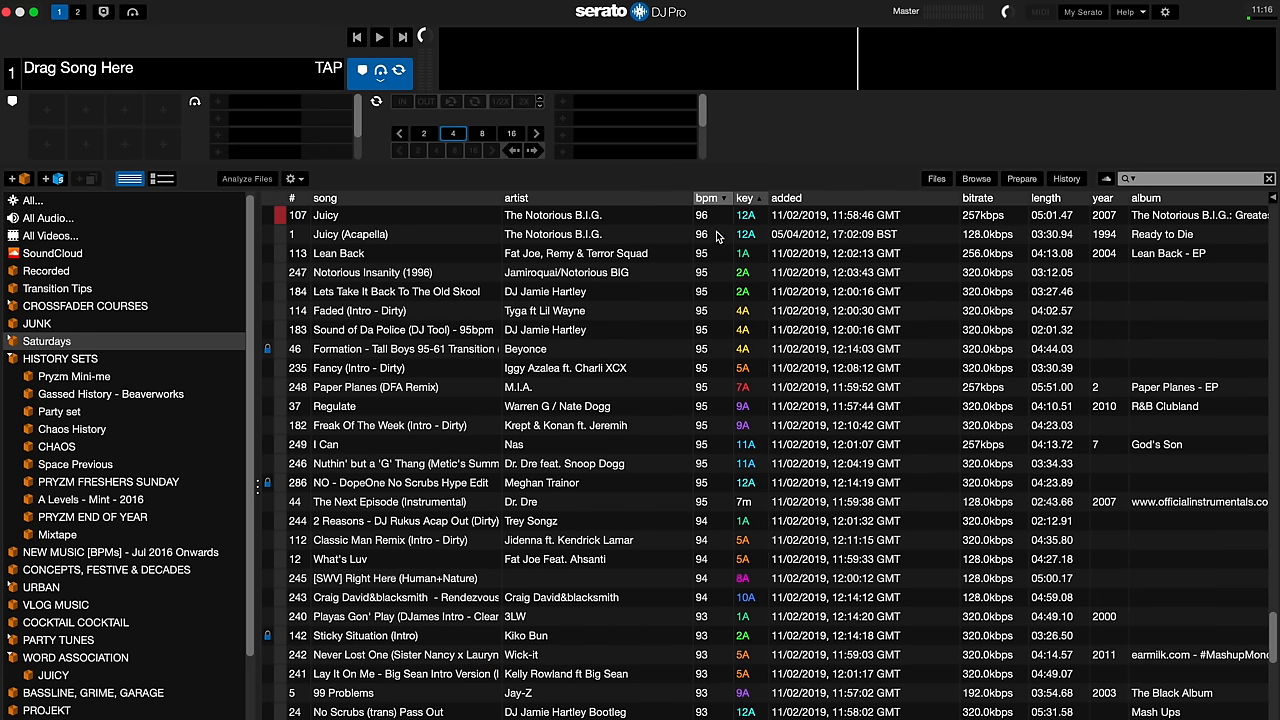
mouse_move(758, 222)
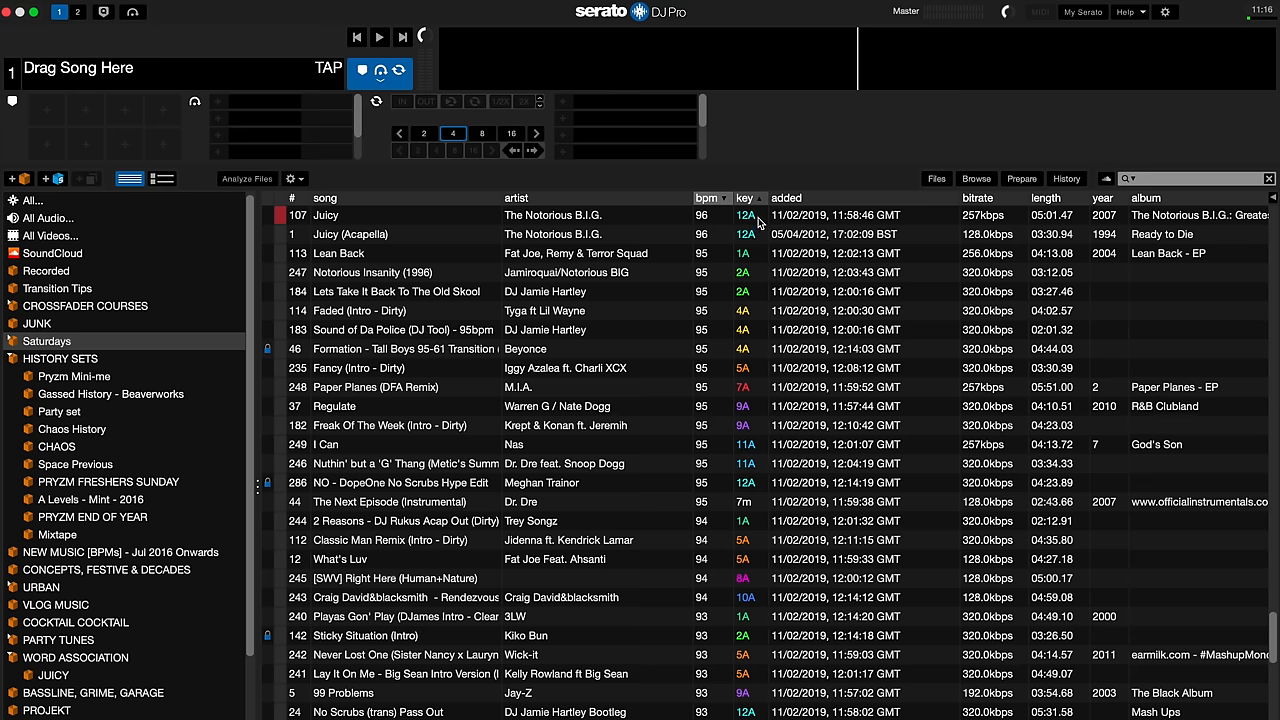
click(744, 198)
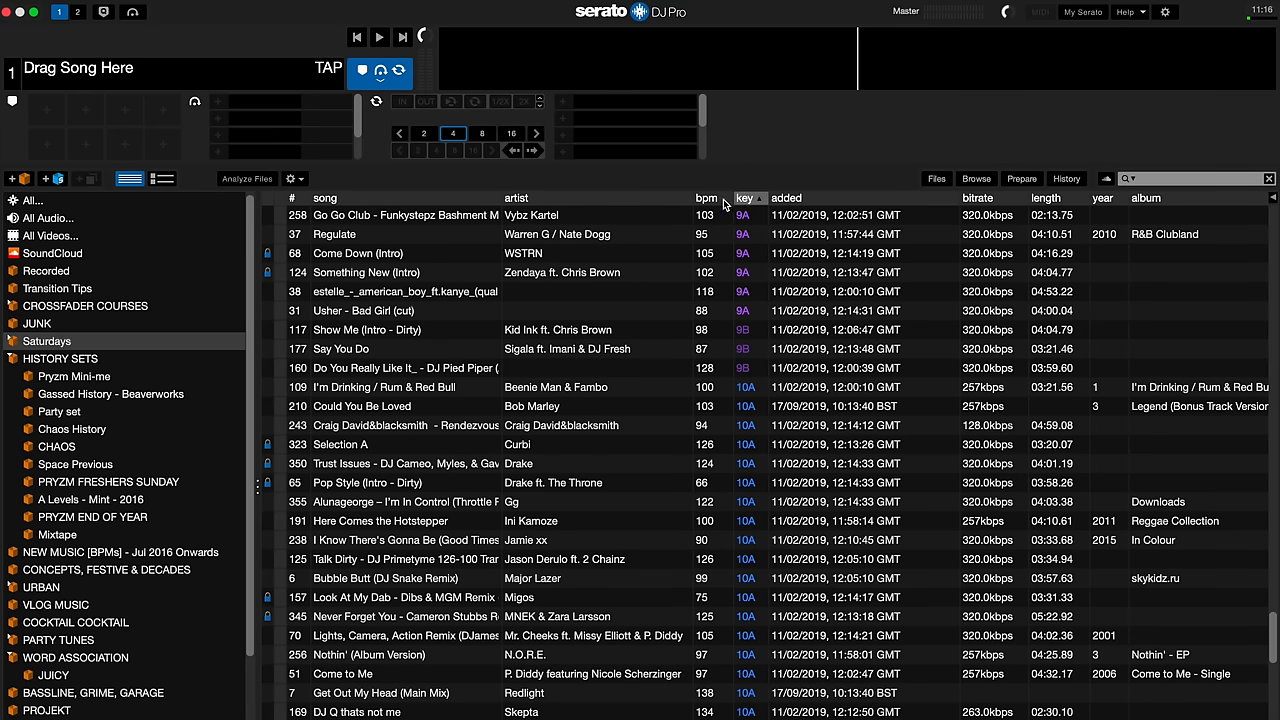
click(706, 198)
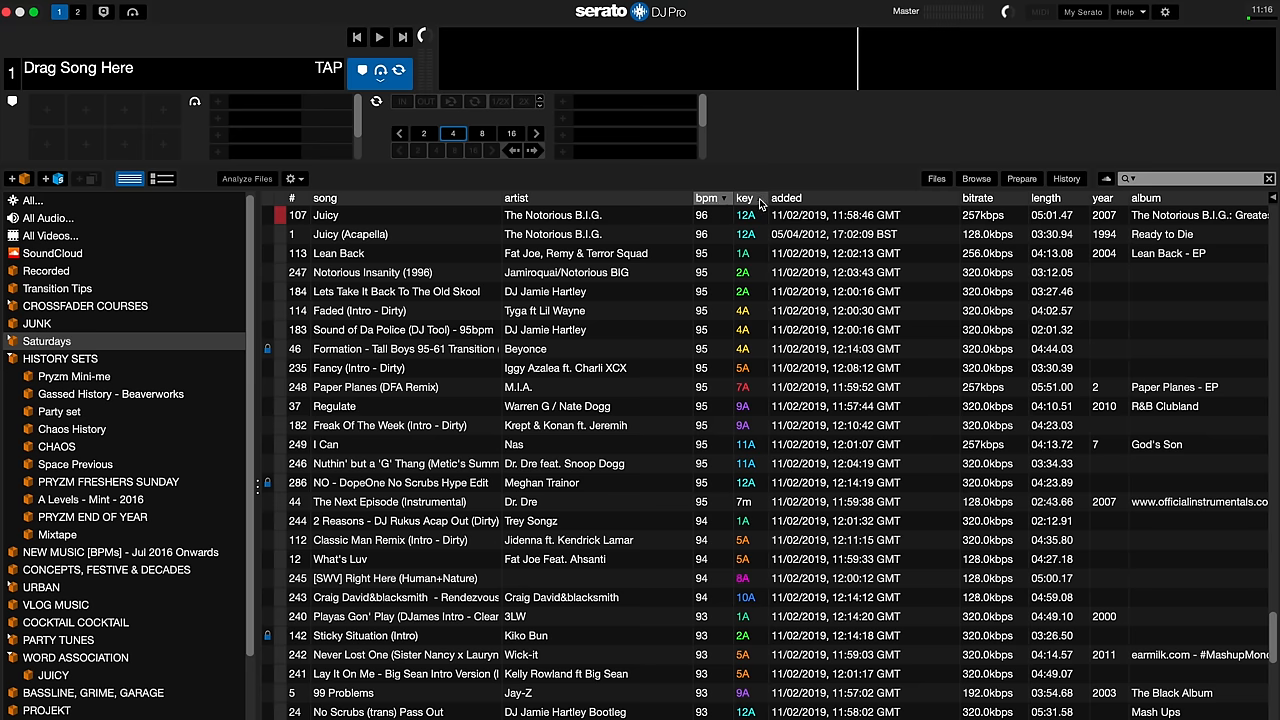
mouse_move(750, 232)
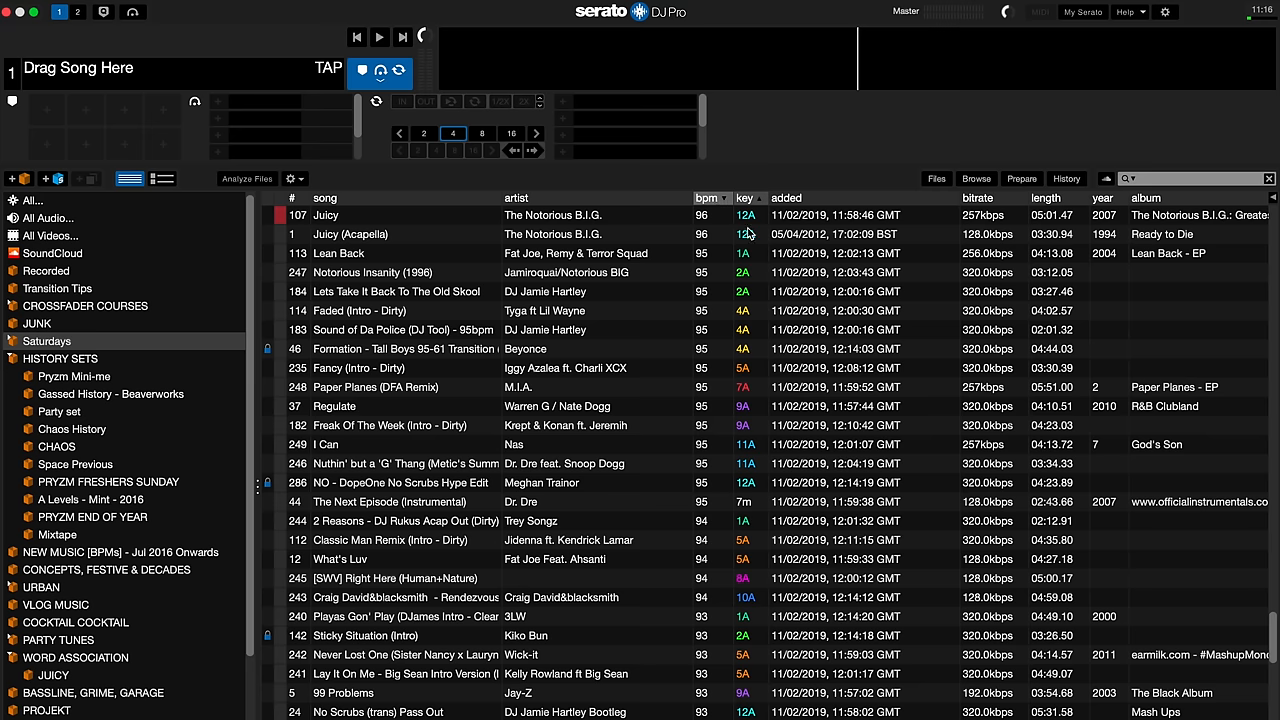
mouse_move(764, 216)
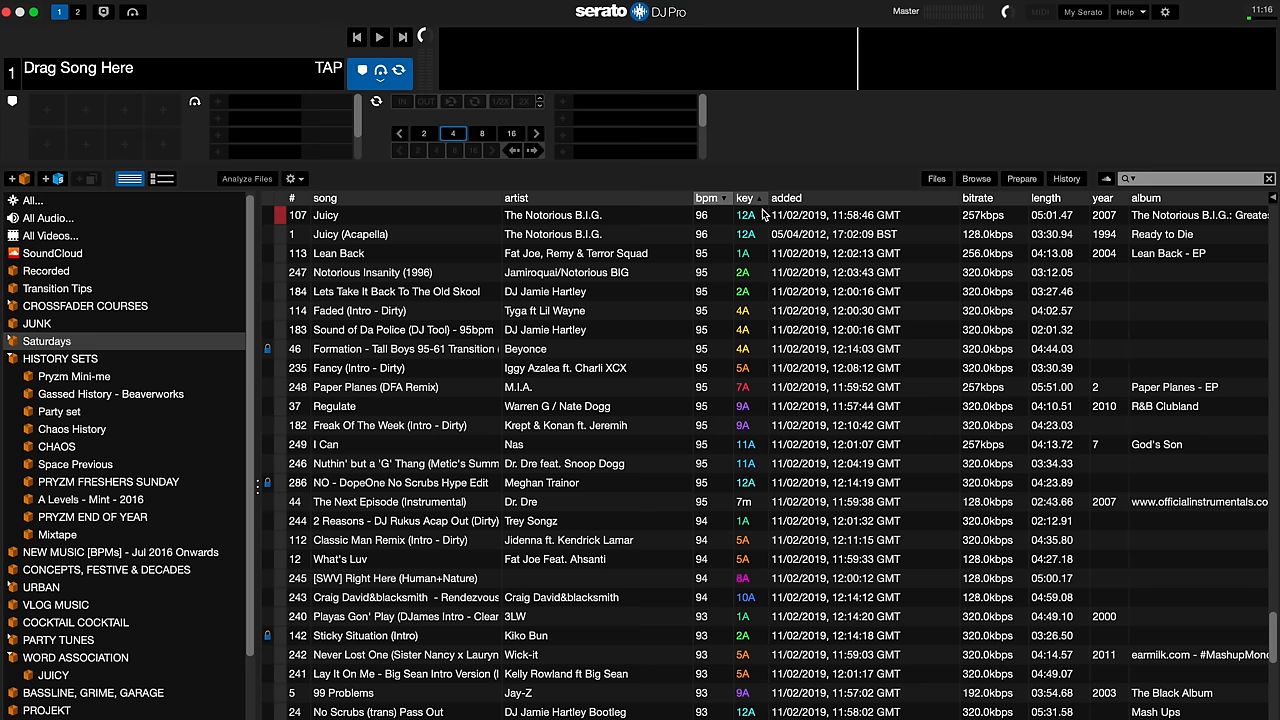
click(744, 198)
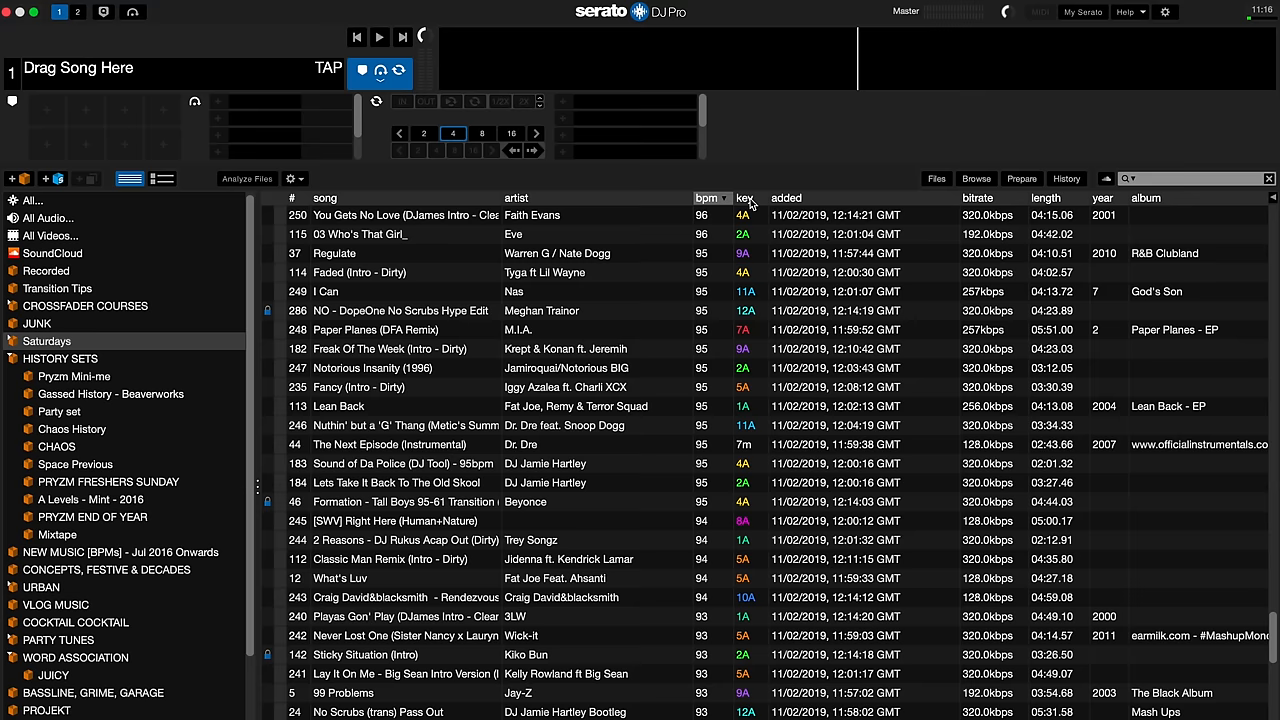
click(708, 198)
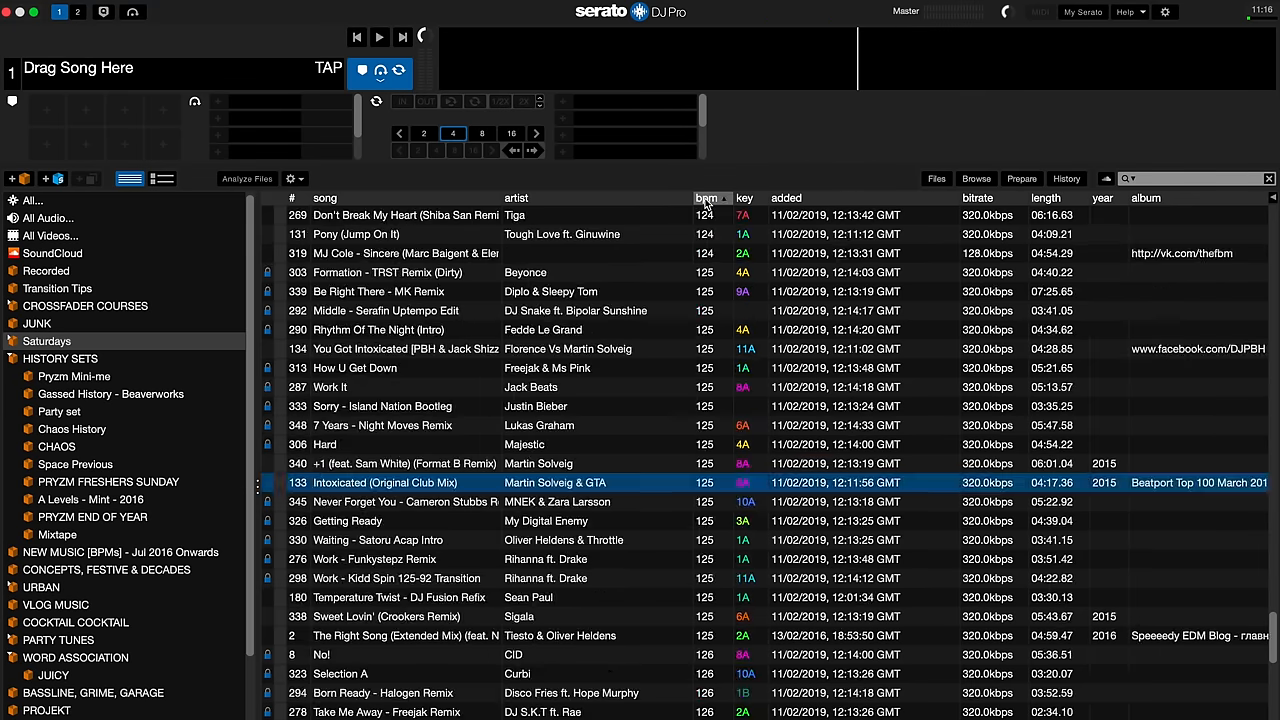